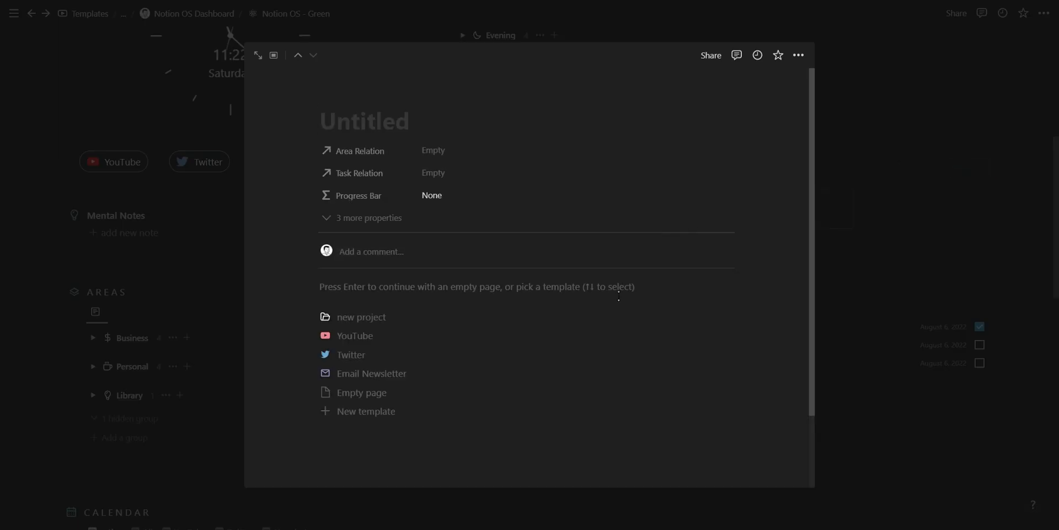
{"action": "mouse_move", "coordinate": [539, 341]}
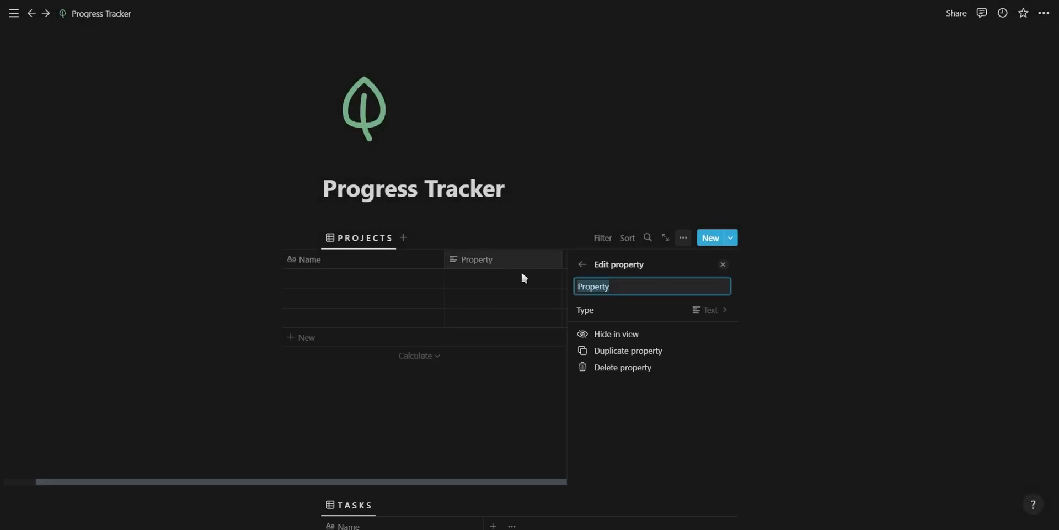
- Relate Projects two-way to Tasks and add a Done checkbox property to Tasks
{"action": "left_click", "coordinate": [709, 310]}
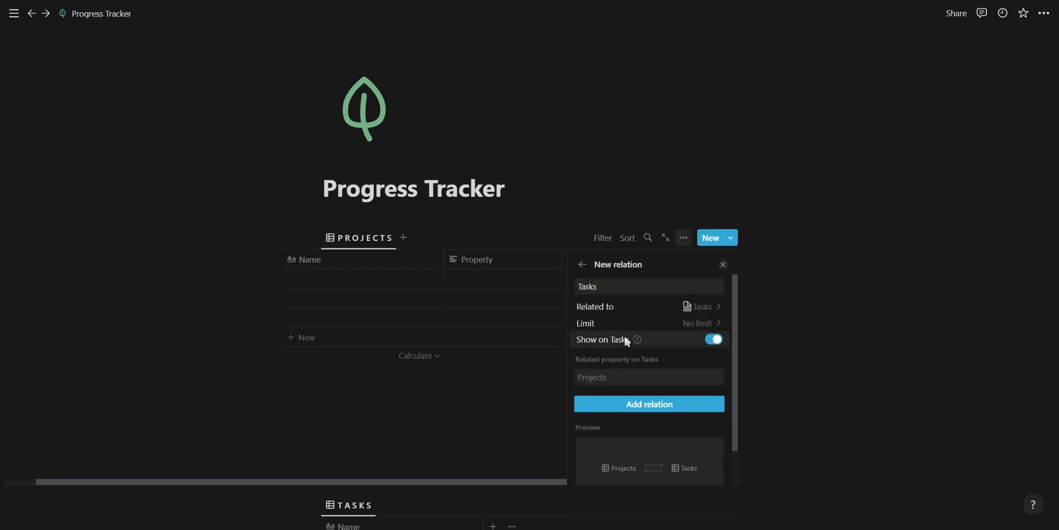
{"action": "left_click", "coordinate": [647, 404]}
{"action": "type", "text": "Done"}
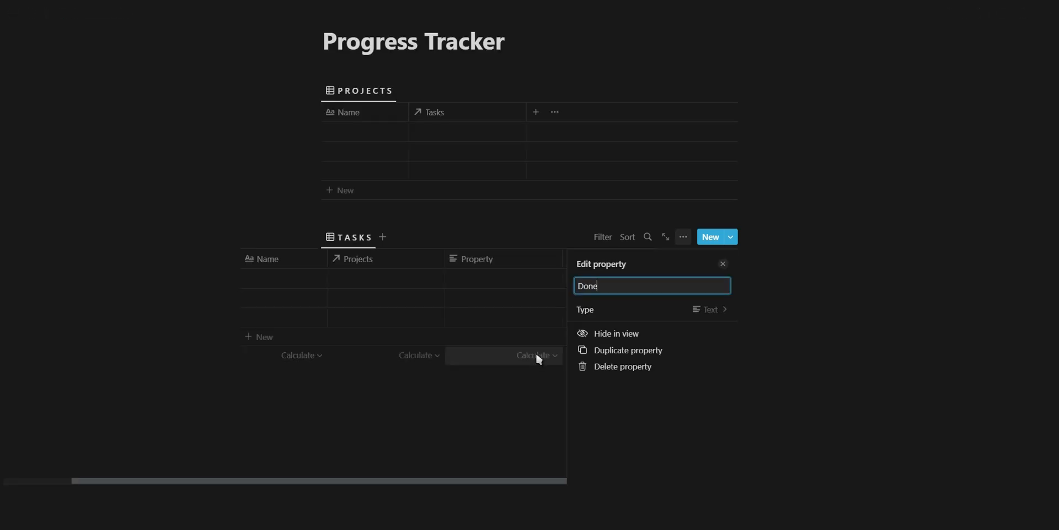
{"action": "left_click", "coordinate": [709, 309]}
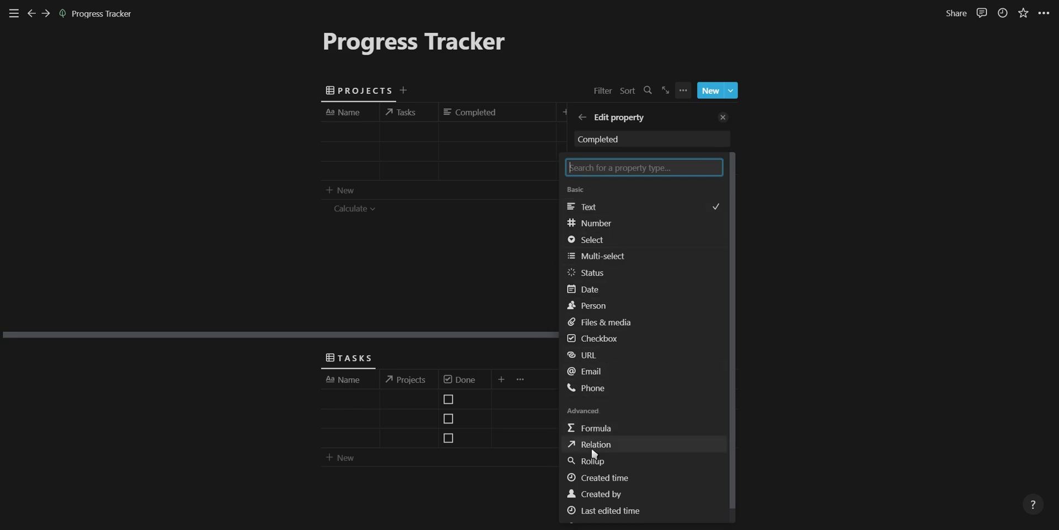
- Add Completed and Total rollups to Projects through the Tasks relation
{"action": "left_click", "coordinate": [592, 461]}
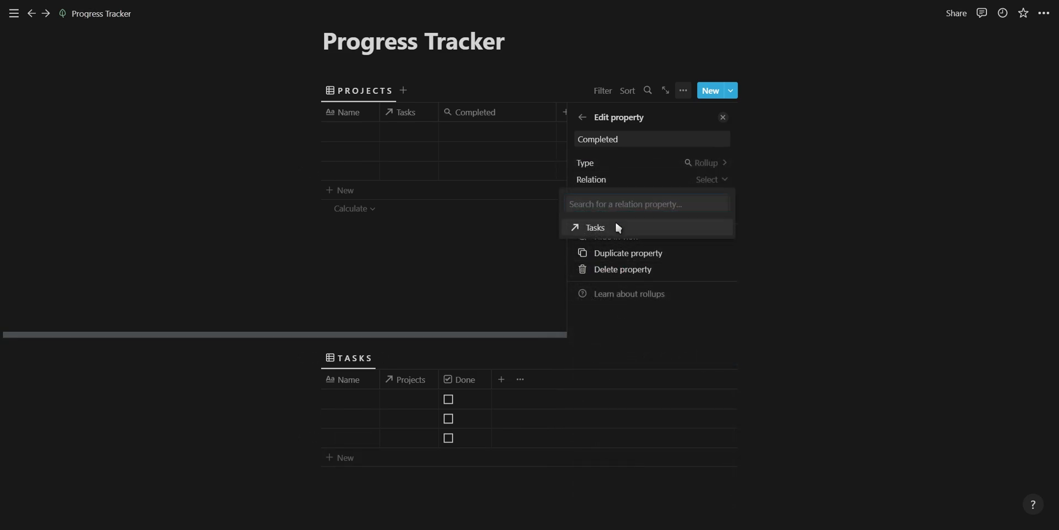
{"action": "left_click", "coordinate": [593, 226]}
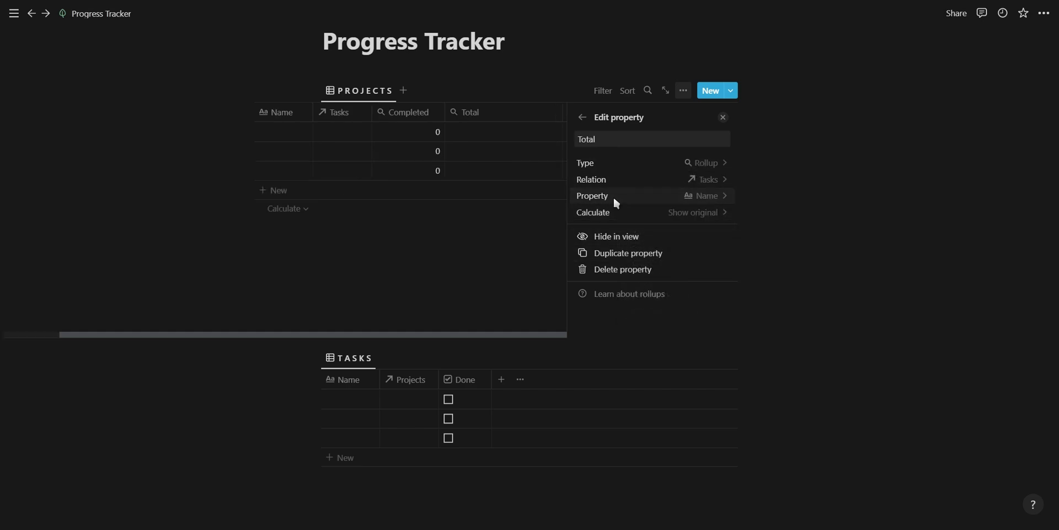
{"action": "left_click", "coordinate": [692, 211]}
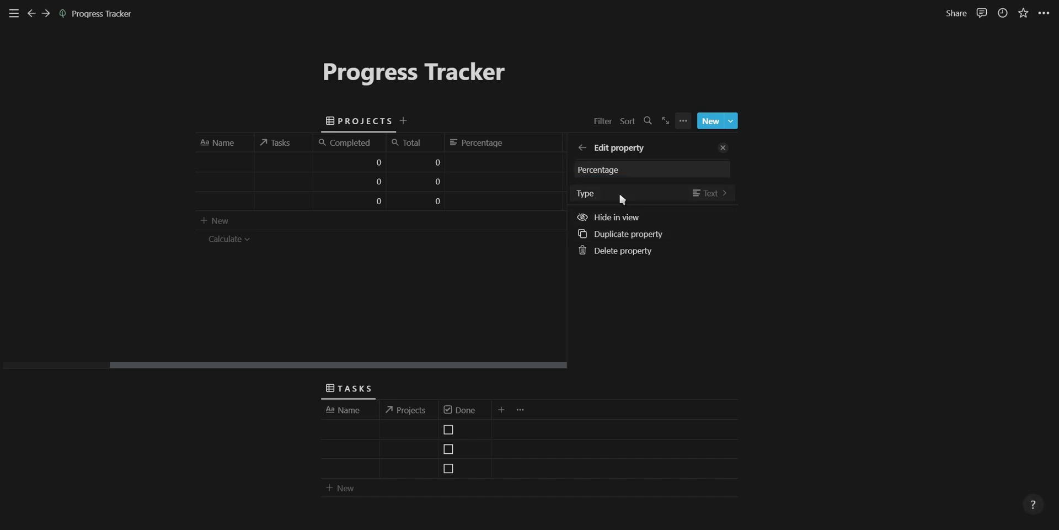
- Make Percentage the formula round(prop("Completed")/prop("Total")*100)
{"action": "left_click", "coordinate": [710, 193]}
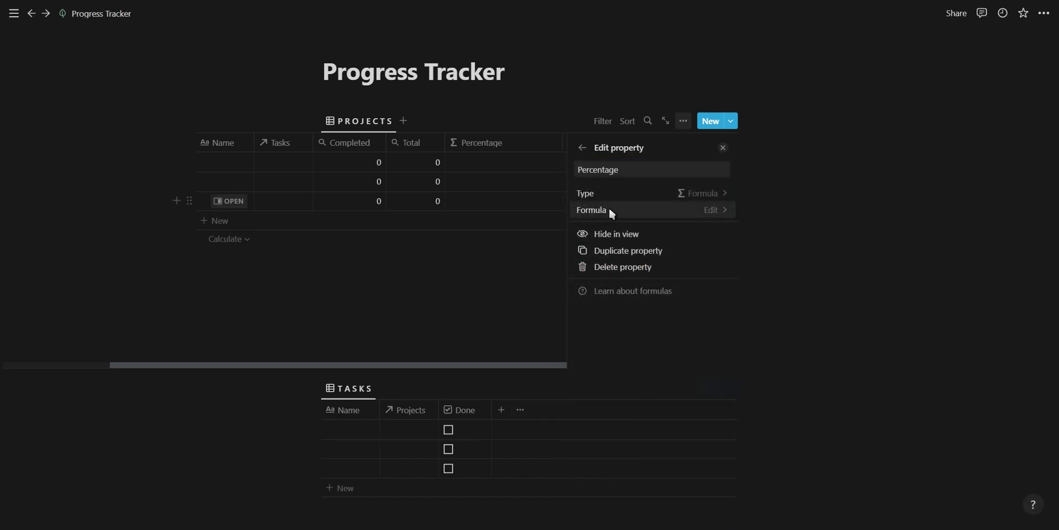
{"action": "left_click", "coordinate": [713, 210]}
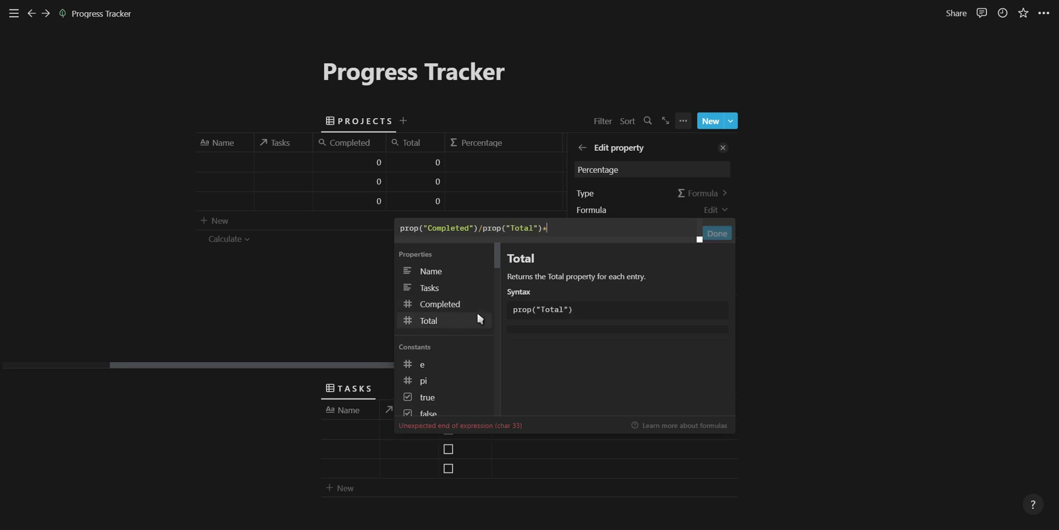
{"action": "type", "text": "100"}
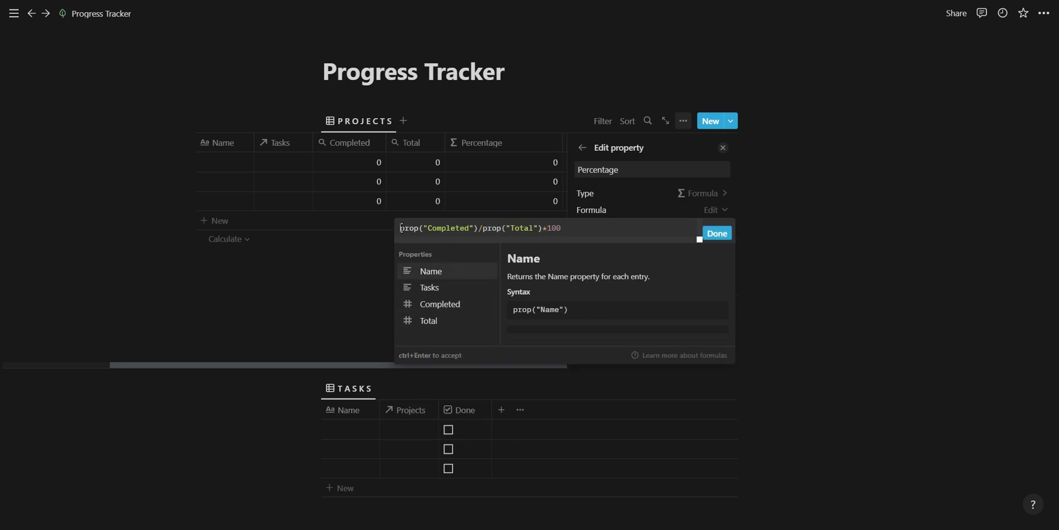
{"action": "type", "text": "round("}
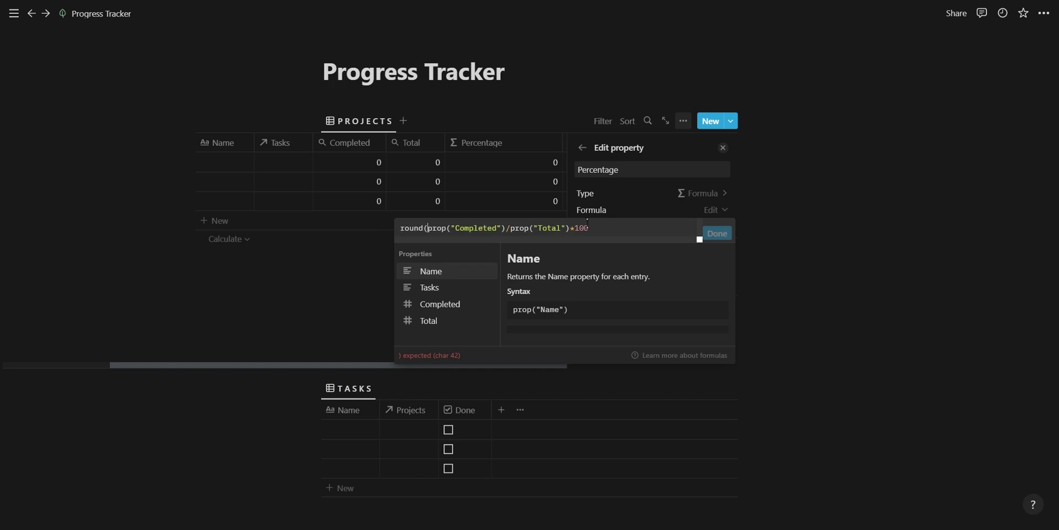
{"action": "left_click", "coordinate": [716, 233]}
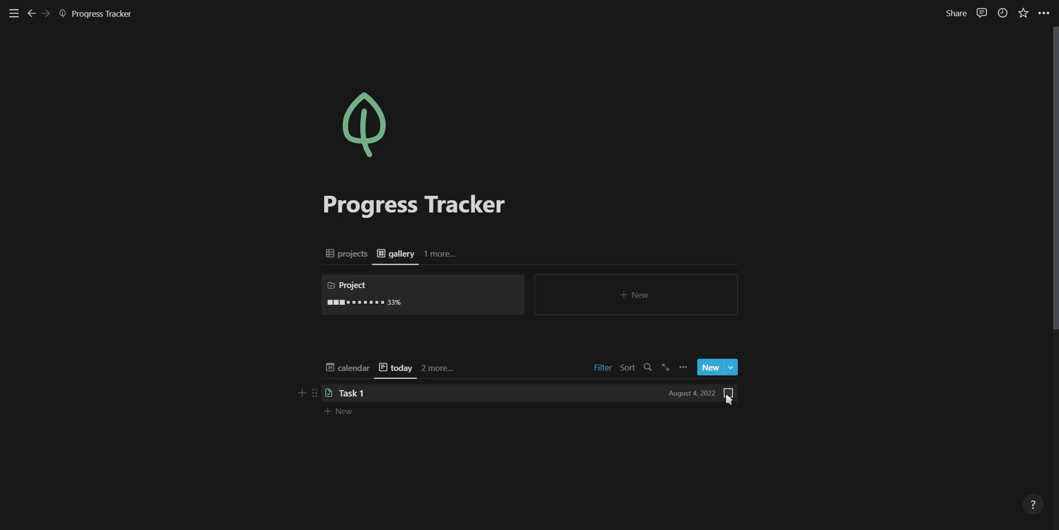
- Toggle Task 1's Done checkbox to demonstrate the finished tracker
{"action": "left_click", "coordinate": [728, 393]}
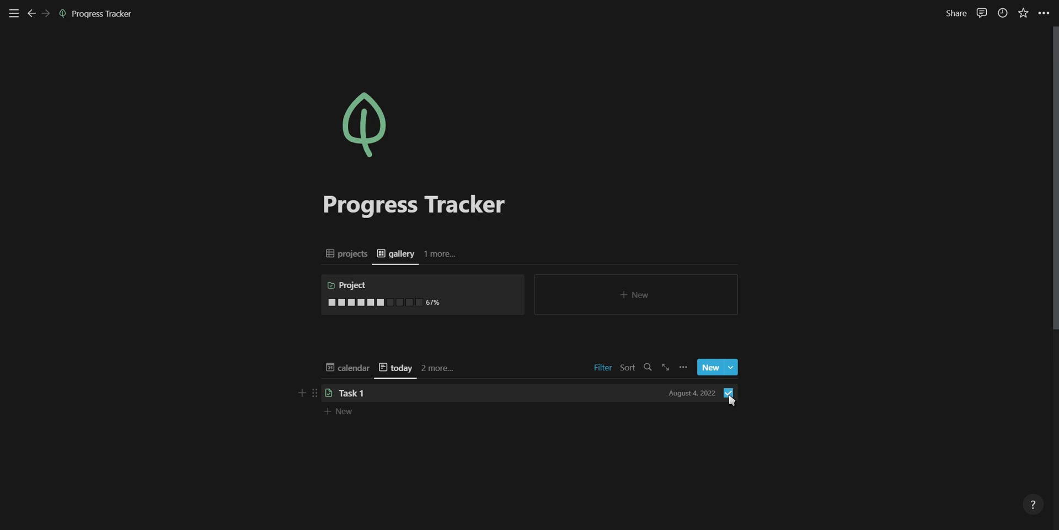
{"action": "left_click", "coordinate": [728, 392]}
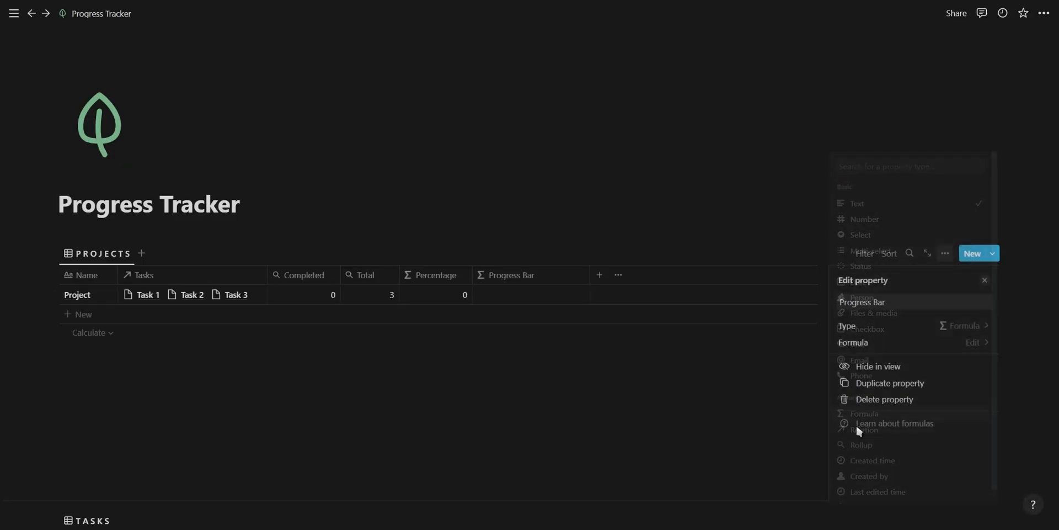
- Write the Progress Bar formula slice("●●●●●●●●●●", 0, prop("Percentage")/10)
{"action": "left_click", "coordinate": [975, 342]}
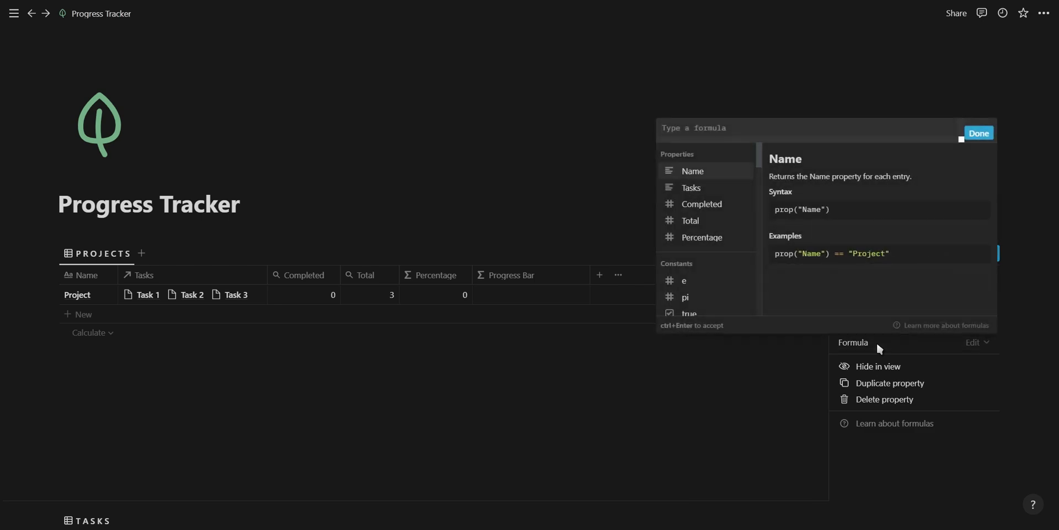
{"action": "type", "text": "slice("}
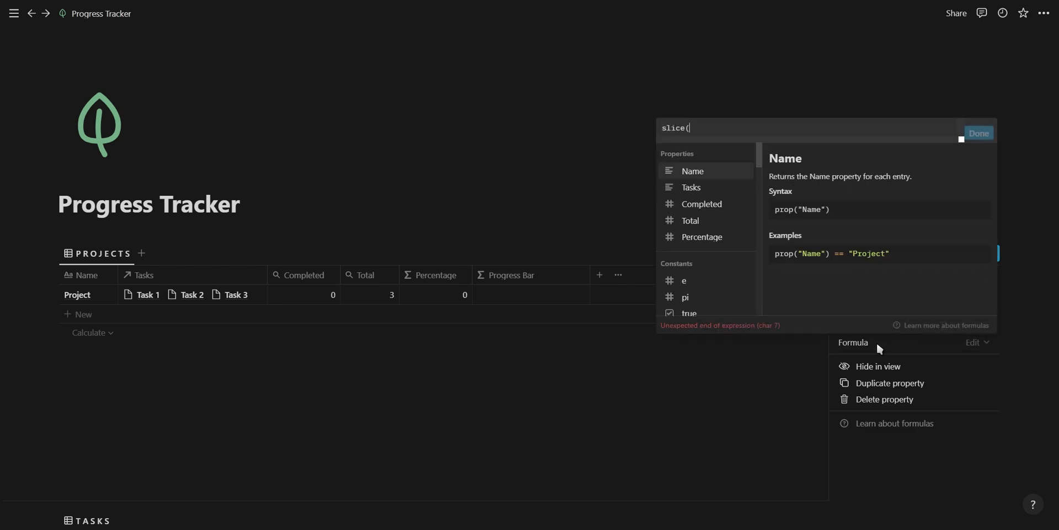
{"action": "type", "text": "\"●●●●●●●●●●"}
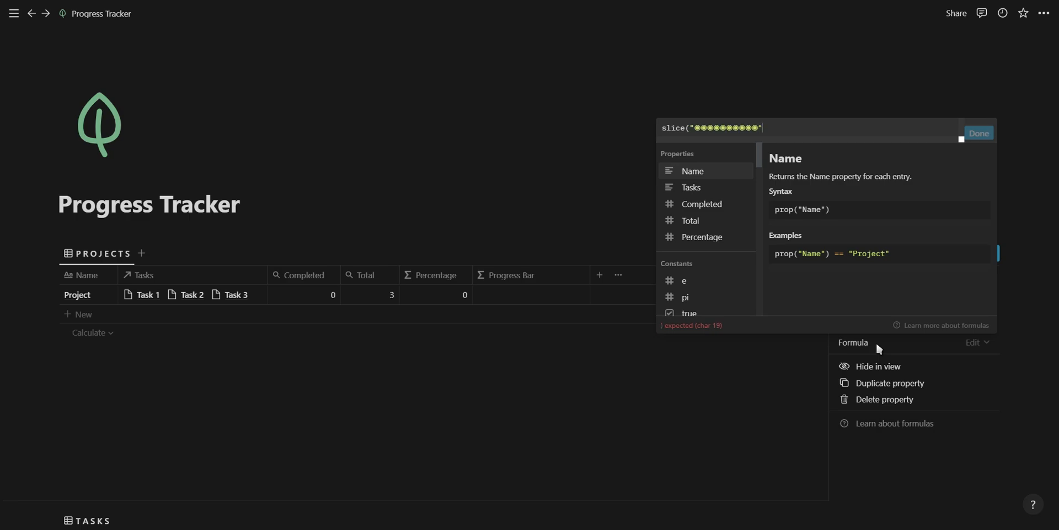
{"action": "type", "text": ","}
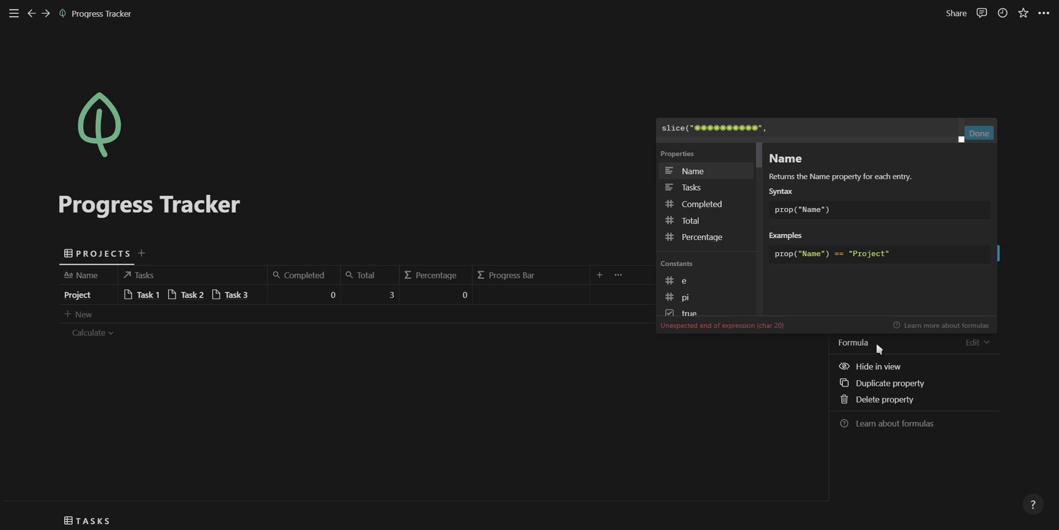
{"action": "type", "text": "0,"}
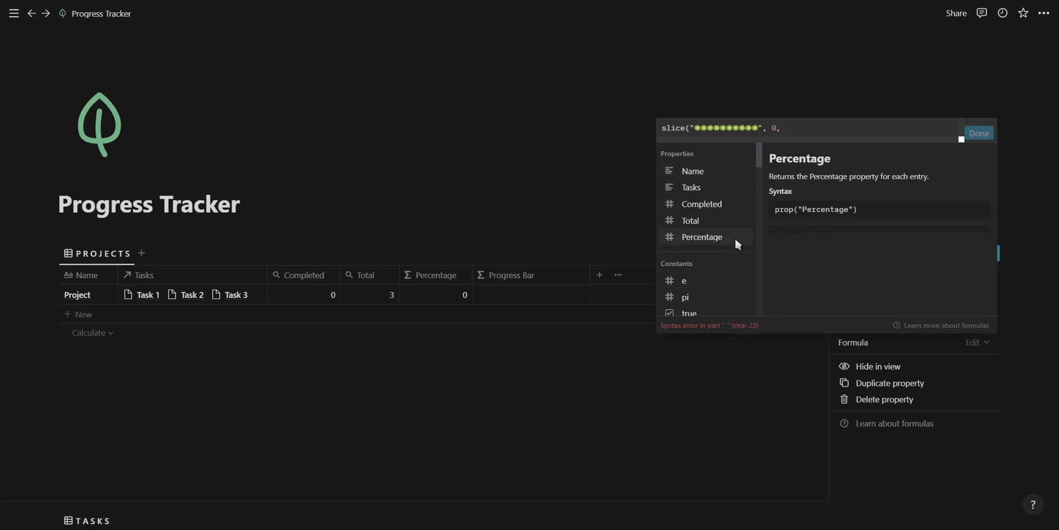
{"action": "type", "text": "prop(\"Percentage\")/10"}
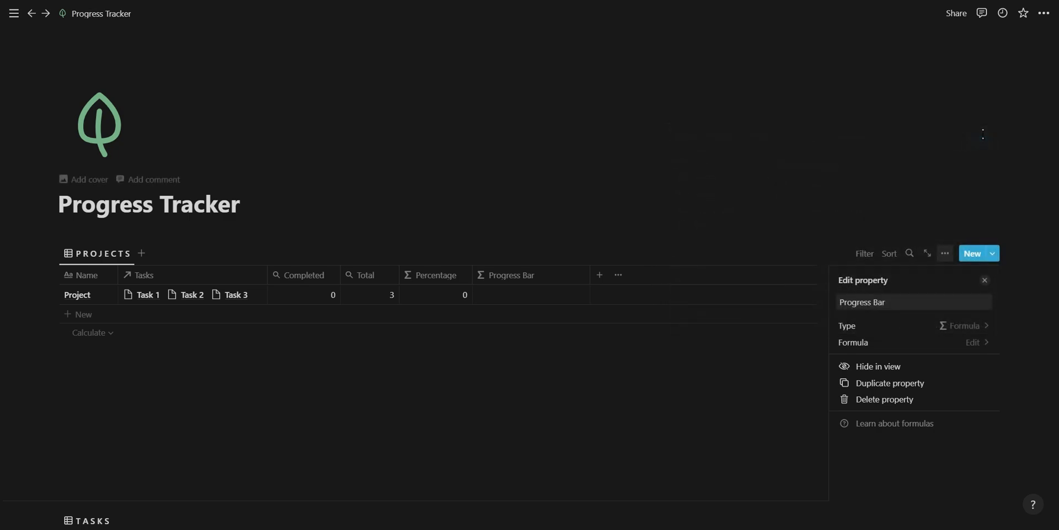
- Tick Task 1 Done, append a slice of empty circles to Progress Bar, then tick Task 2
{"action": "left_click", "coordinate": [984, 279]}
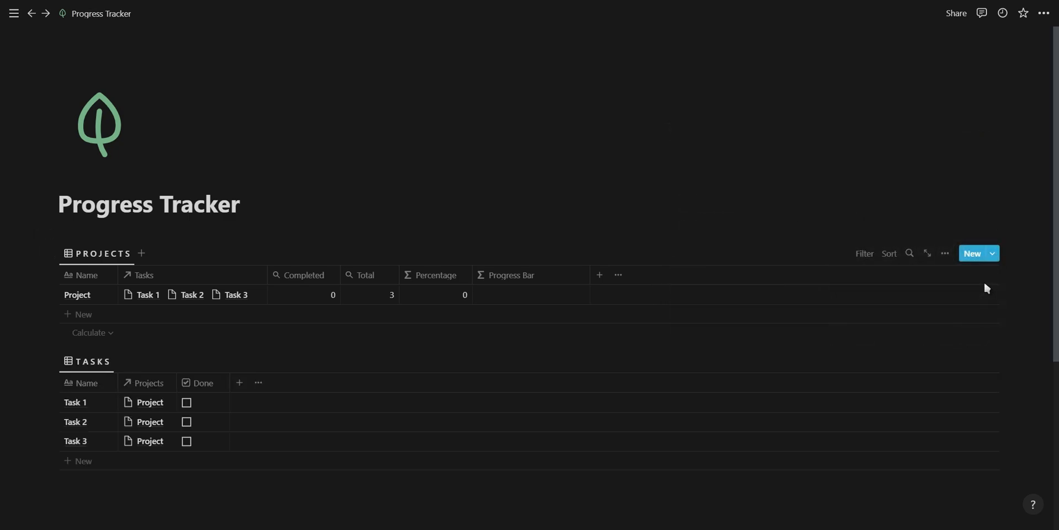
{"action": "left_click", "coordinate": [187, 402]}
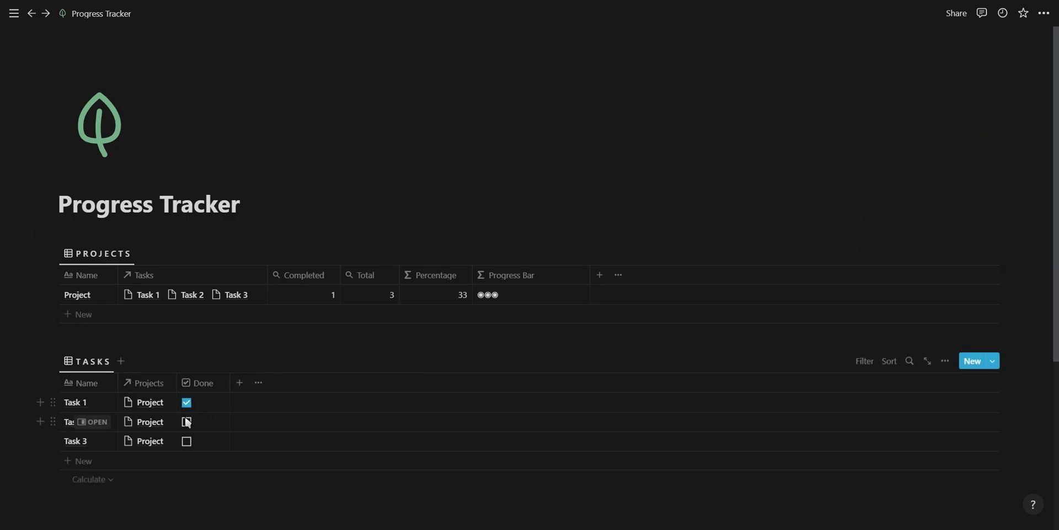
{"action": "left_click", "coordinate": [187, 440]}
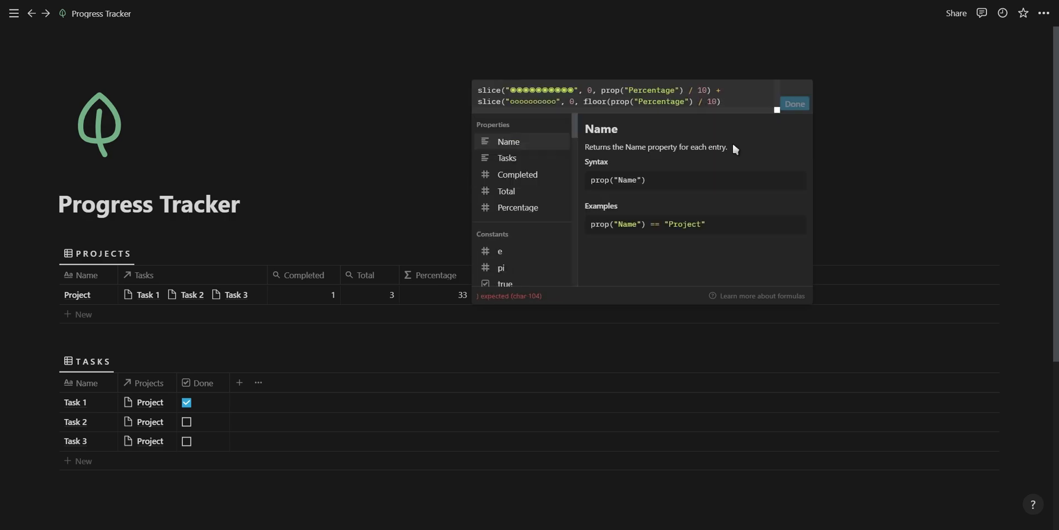
{"action": "type", "text": "10 -"}
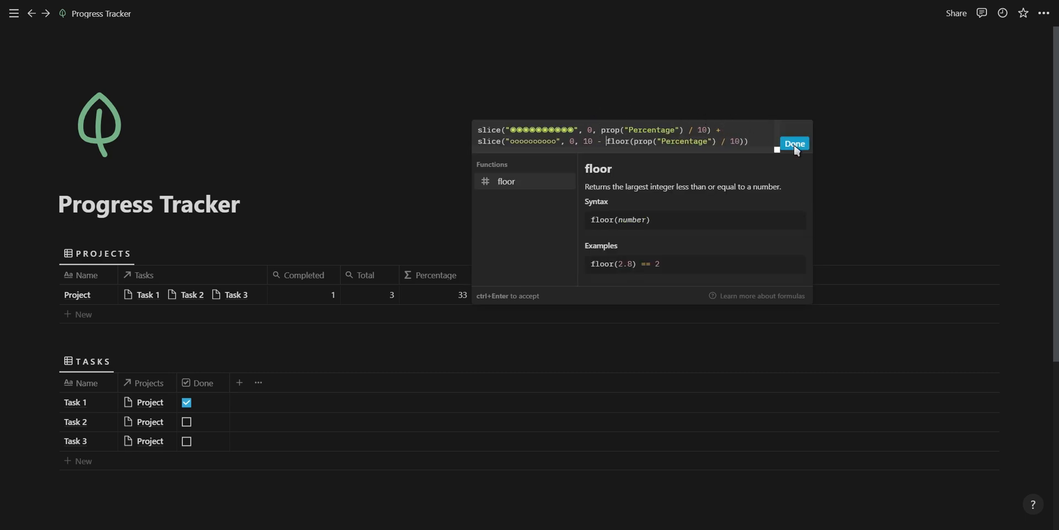
{"action": "left_click", "coordinate": [794, 143]}
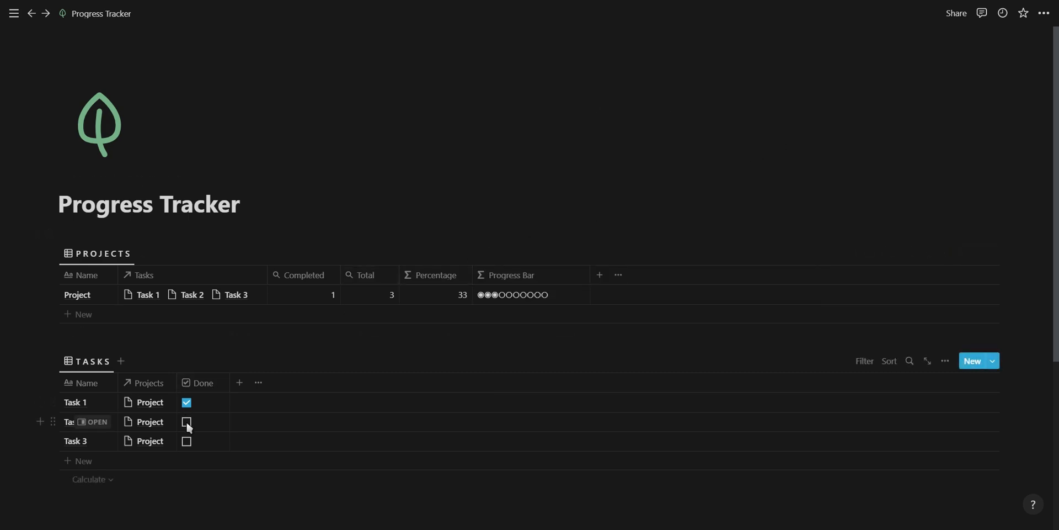
{"action": "left_click", "coordinate": [187, 421]}
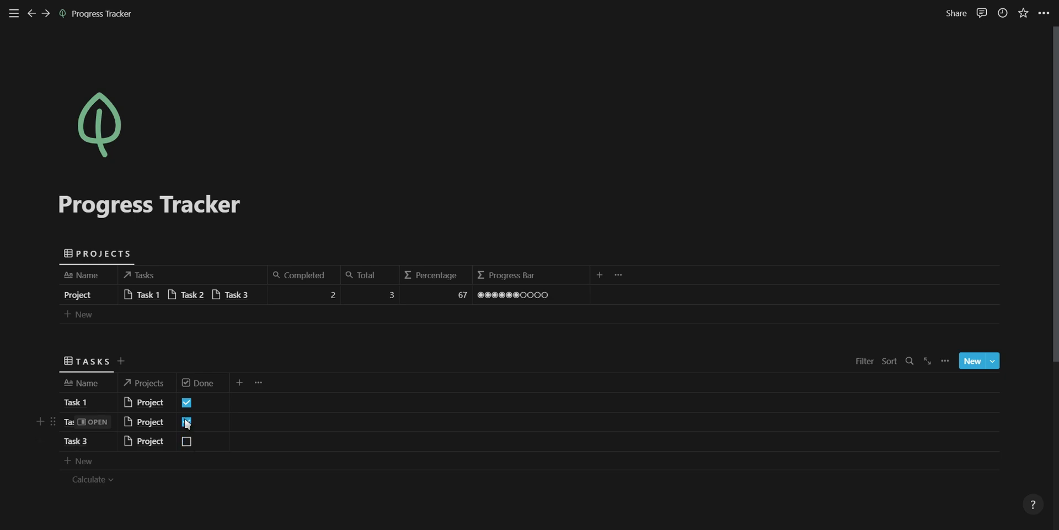
- Append + format(prop("Percentage")) + "%" to Progress Bar, then tick Task 2 Done
{"action": "left_click", "coordinate": [186, 422]}
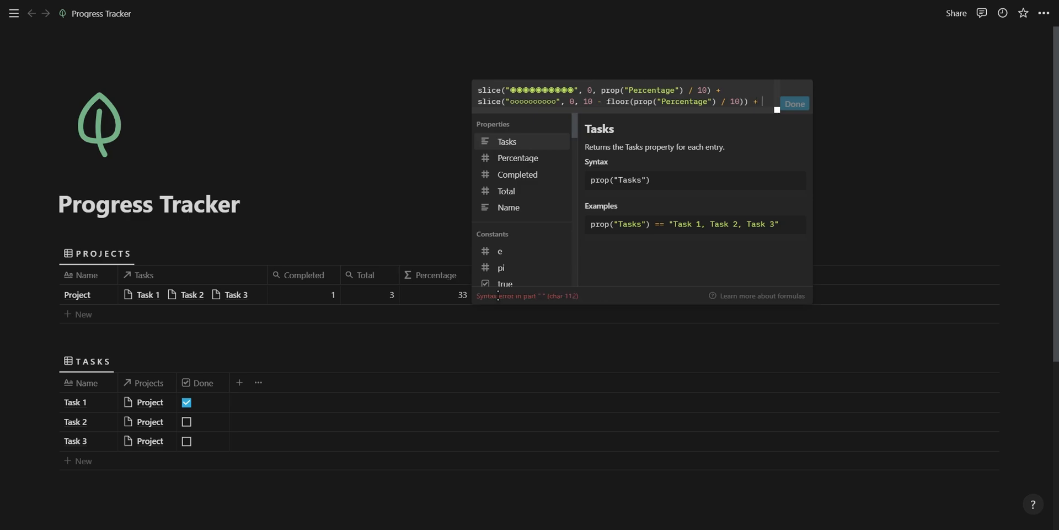
{"action": "type", "text": "\""}
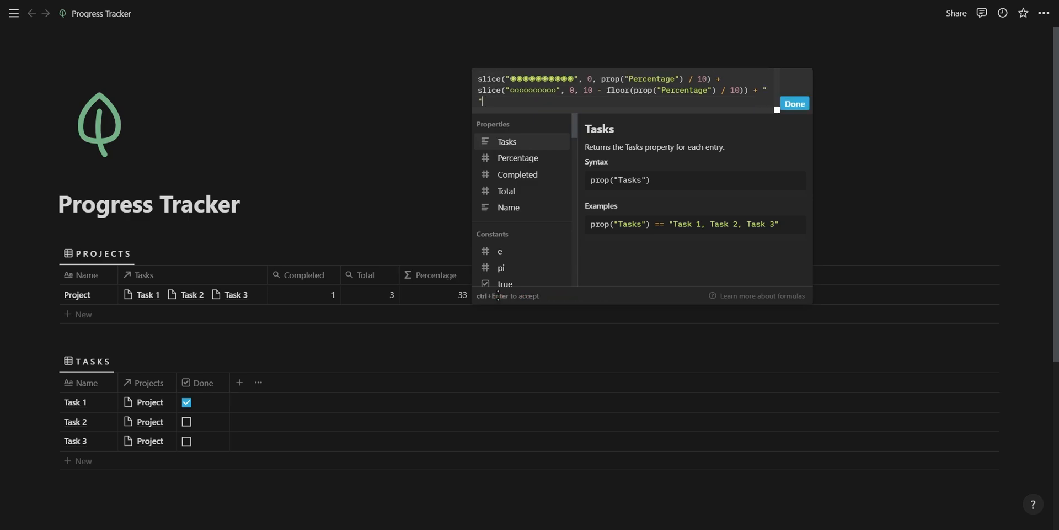
{"action": "type", "text": "+"}
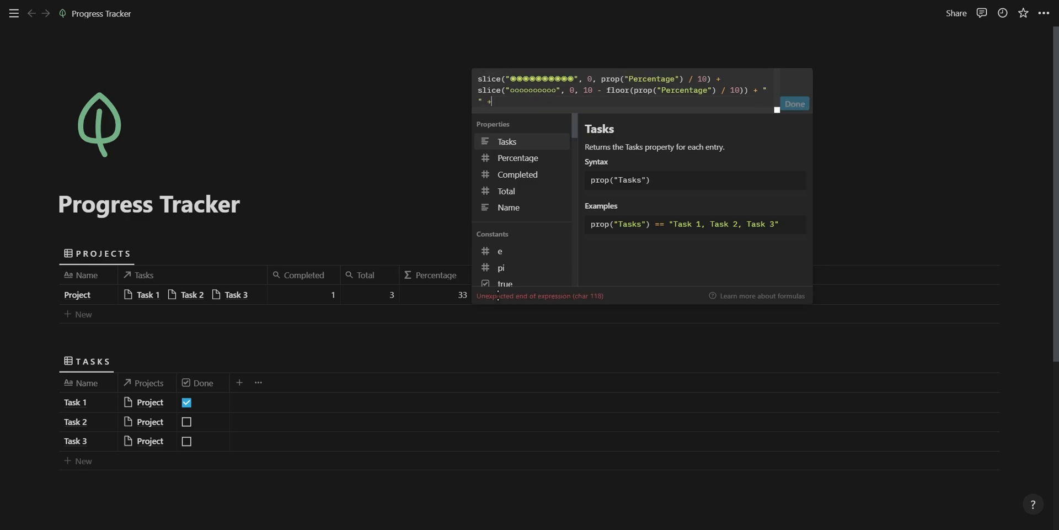
{"action": "left_click", "coordinate": [518, 157]}
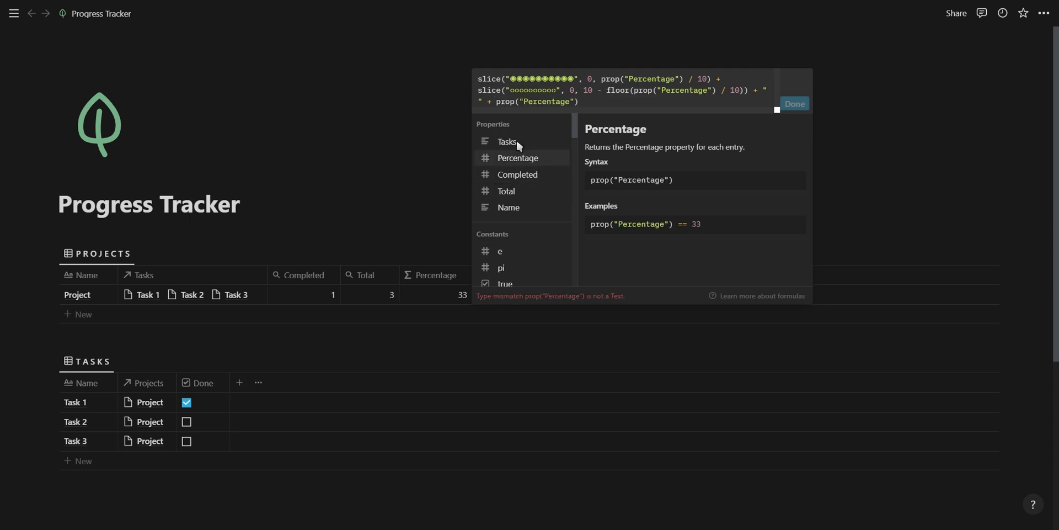
{"action": "type", "text": "format("}
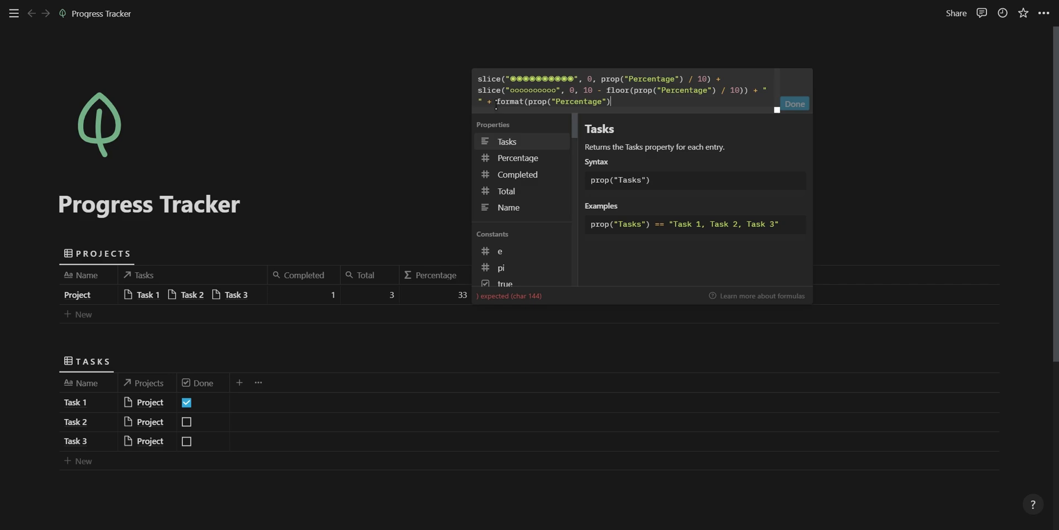
{"action": "type", "text": "+ \"%"}
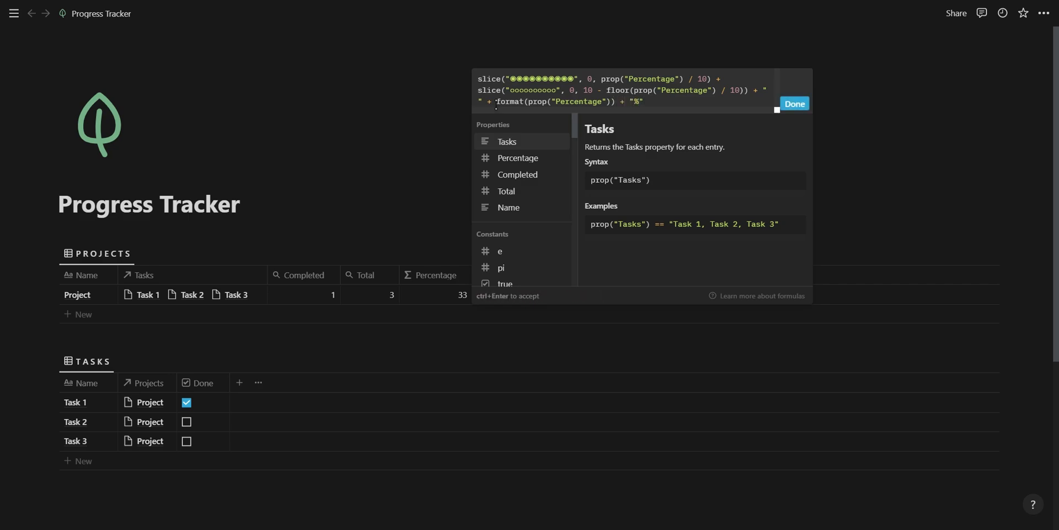
{"action": "left_click", "coordinate": [794, 103]}
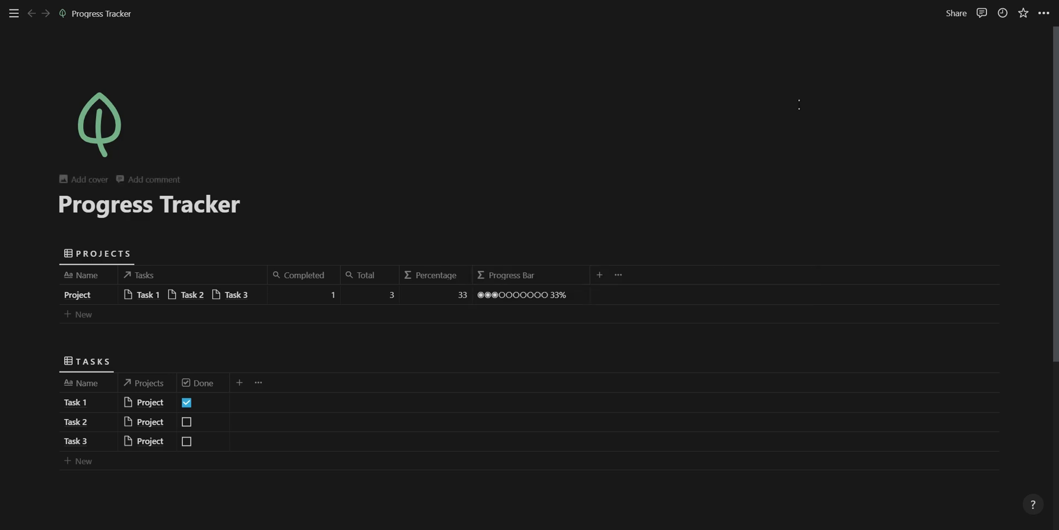
{"action": "left_click", "coordinate": [186, 421]}
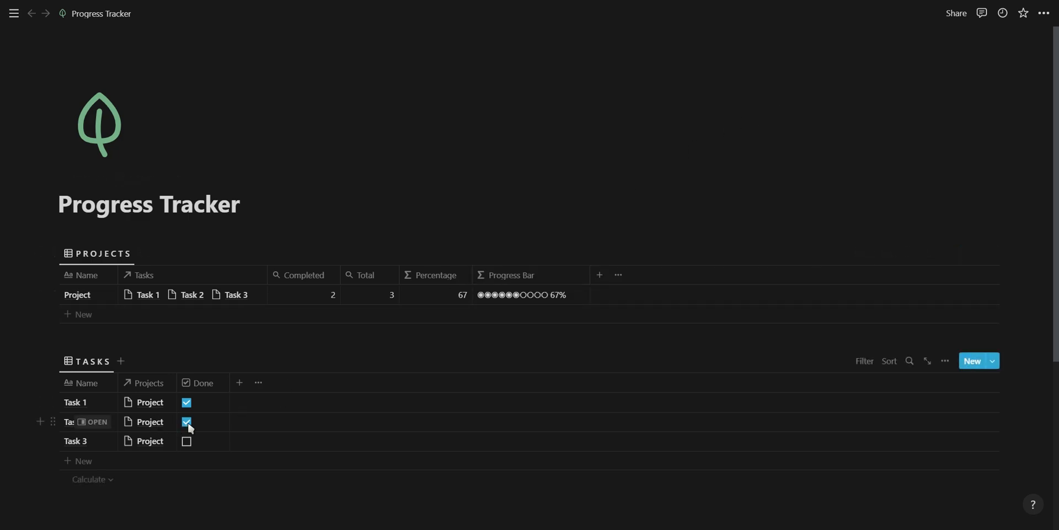
{"action": "left_click", "coordinate": [186, 421]}
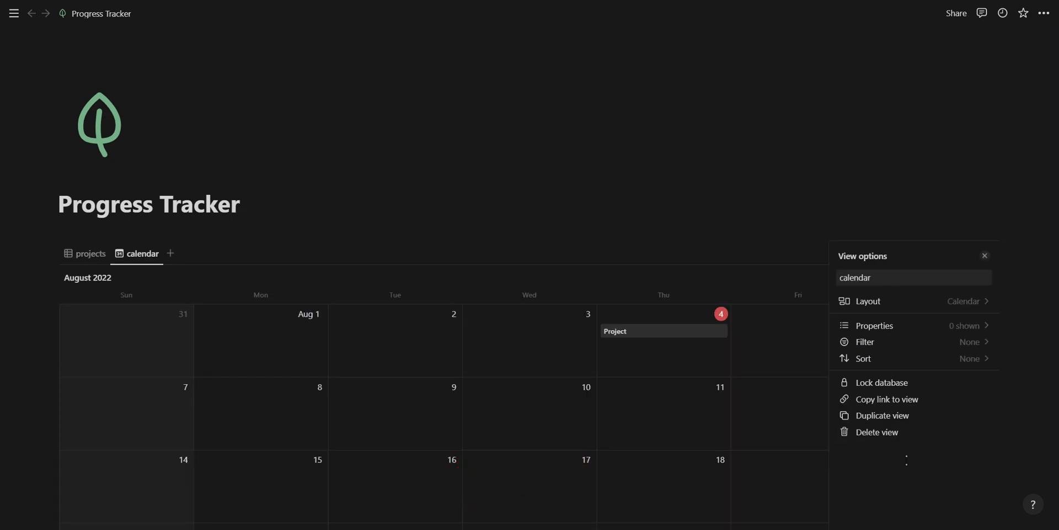
- Show the Projects and Done properties on the calendar view's cards
{"action": "left_click", "coordinate": [873, 325]}
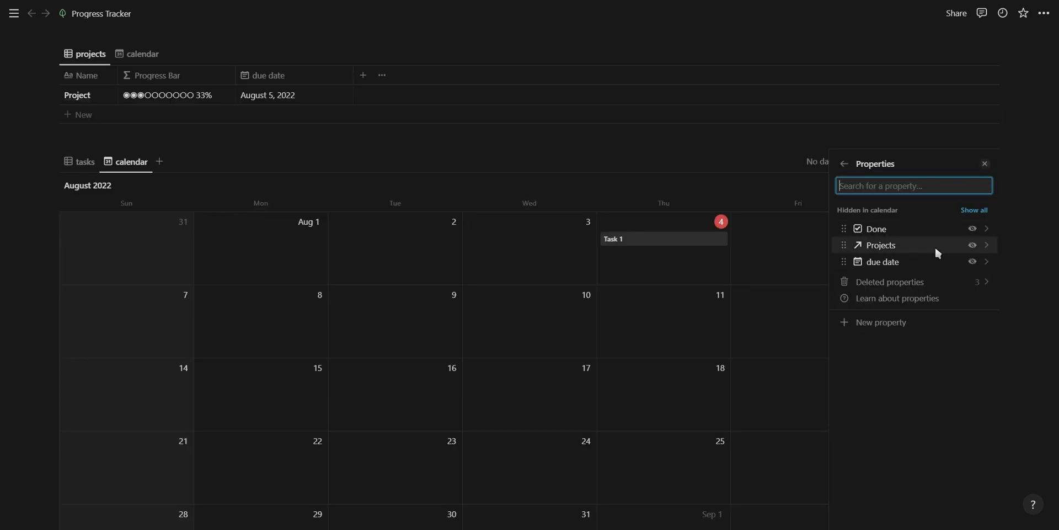
{"action": "left_click", "coordinate": [972, 244]}
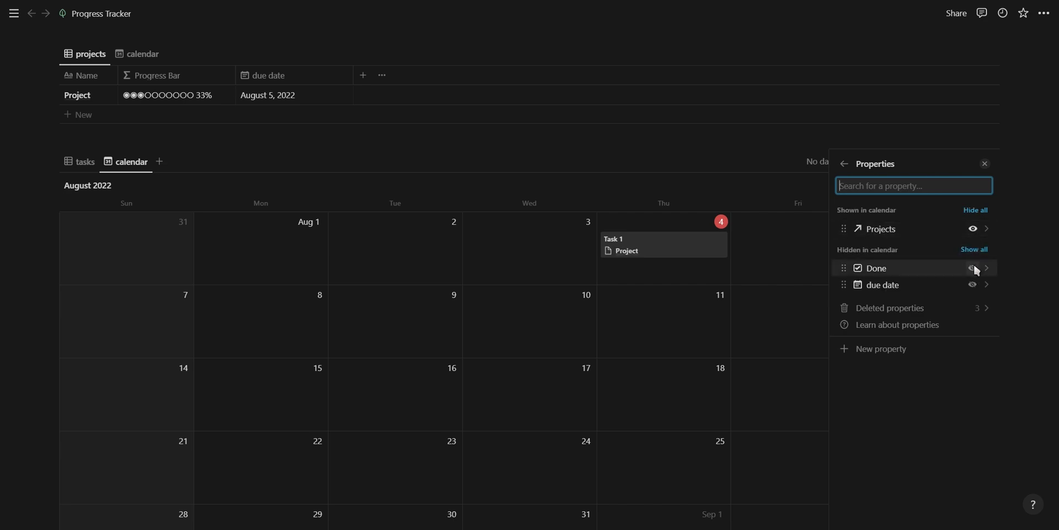
{"action": "left_click", "coordinate": [972, 267]}
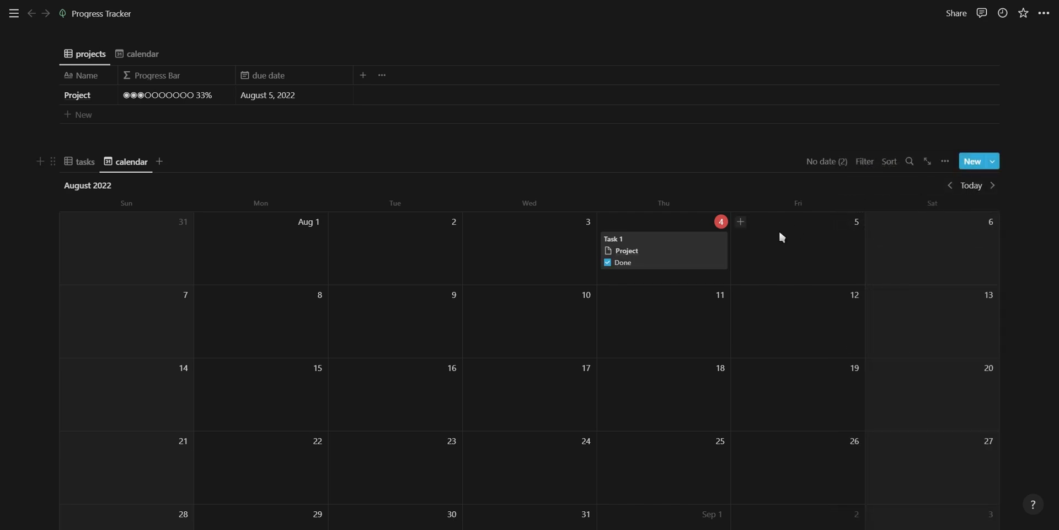
{"action": "left_click", "coordinate": [944, 160]}
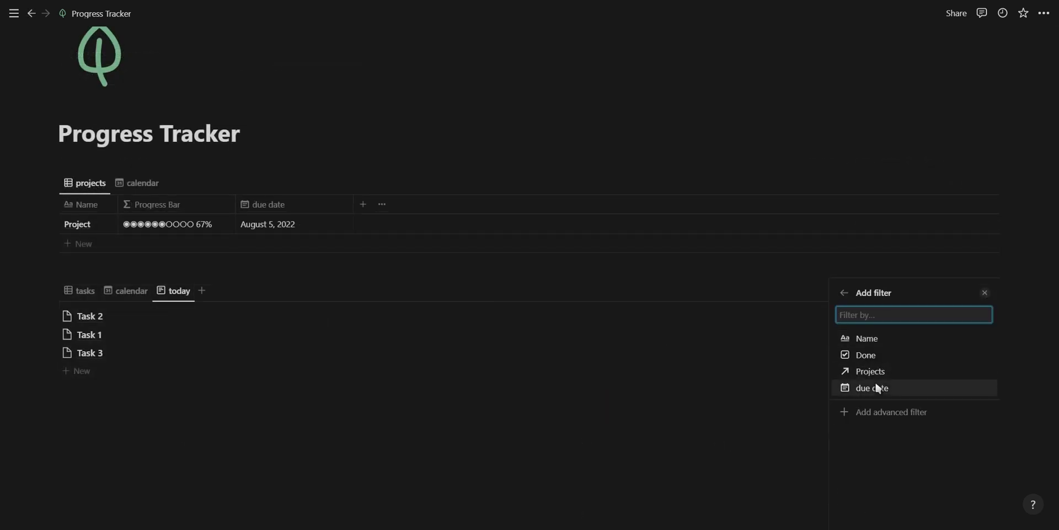
- Filter the today view to tasks due today and group tasks by Project
{"action": "left_click", "coordinate": [872, 387]}
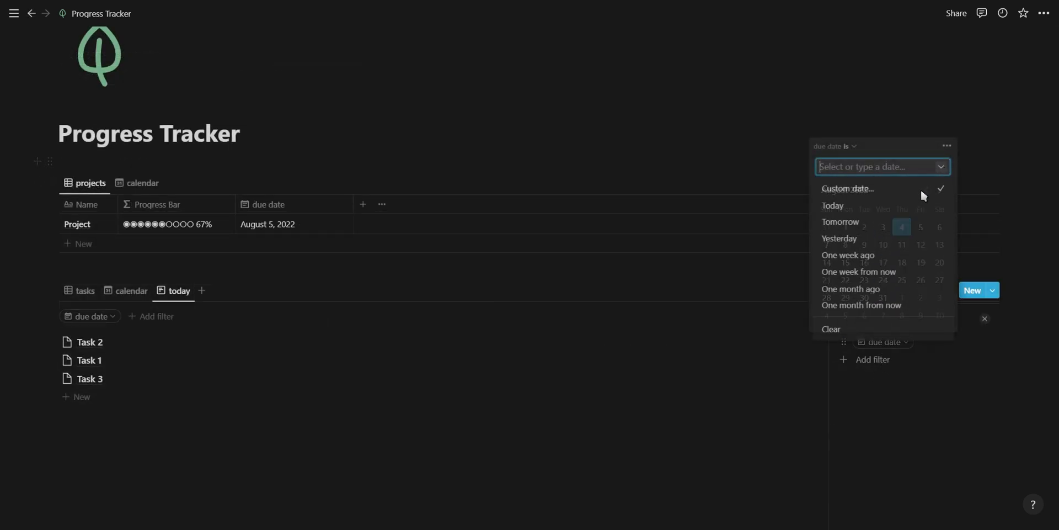
{"action": "left_click", "coordinate": [832, 205]}
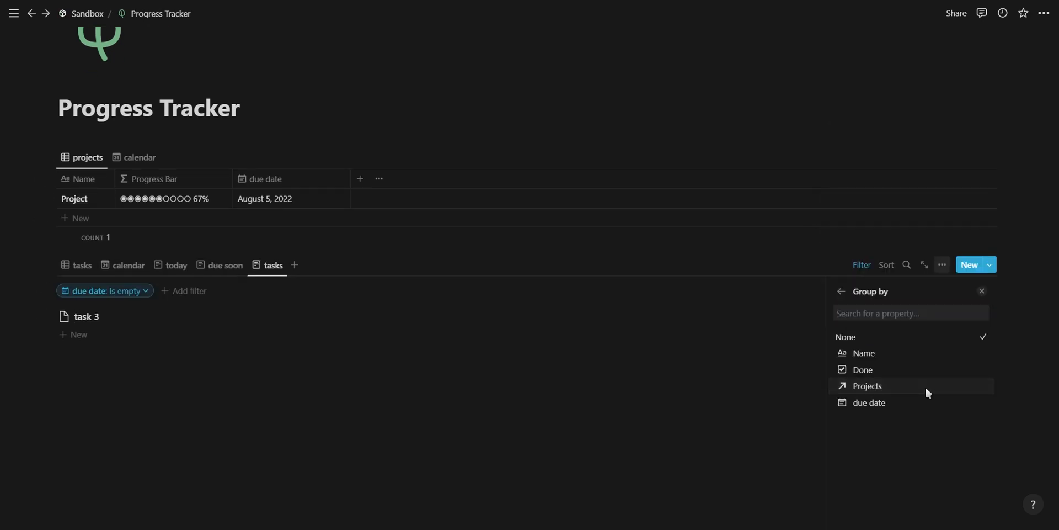
{"action": "left_click", "coordinate": [867, 385]}
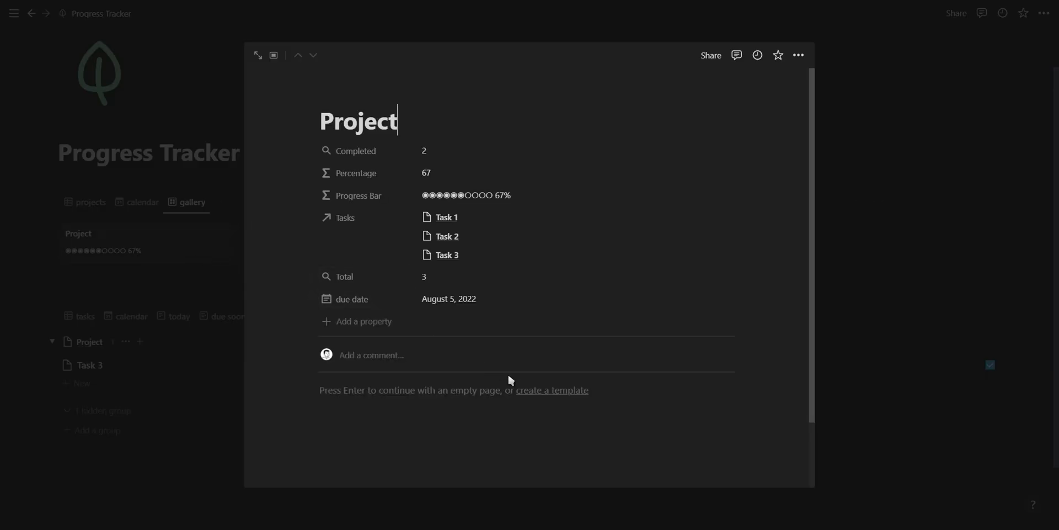
- Create a 'New project' template containing a linked database view of tasks
{"action": "left_click", "coordinate": [551, 390]}
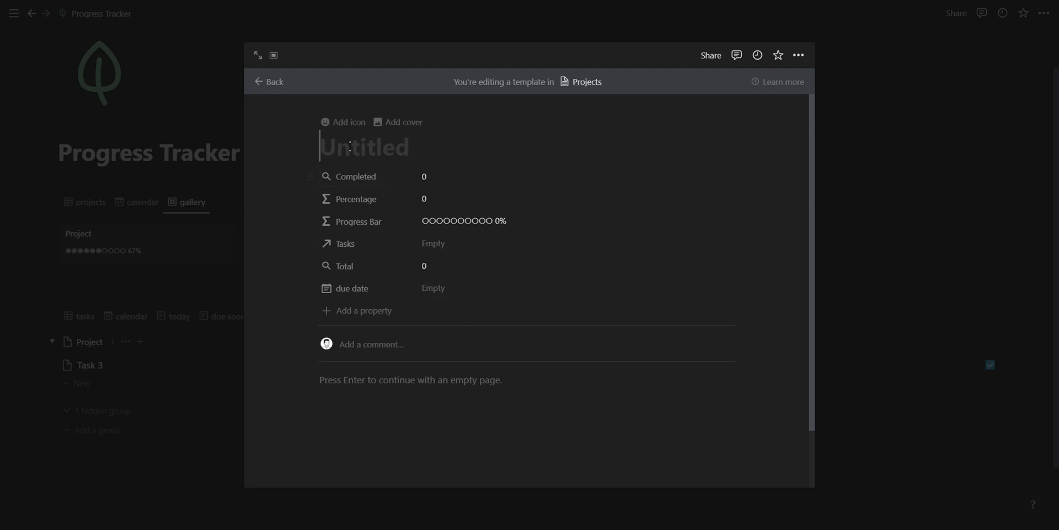
{"action": "type", "text": "New project"}
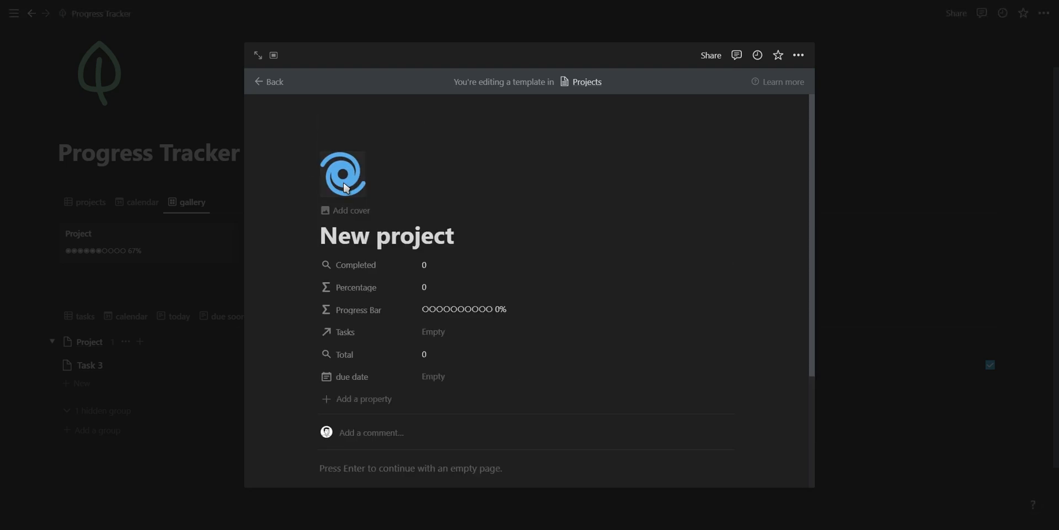
{"action": "left_click", "coordinate": [342, 174]}
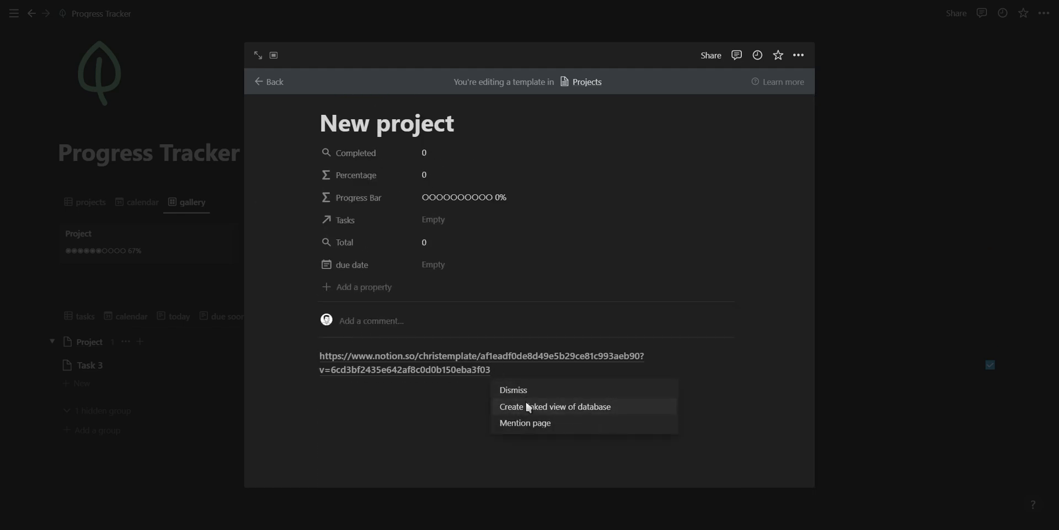
{"action": "left_click", "coordinate": [553, 406]}
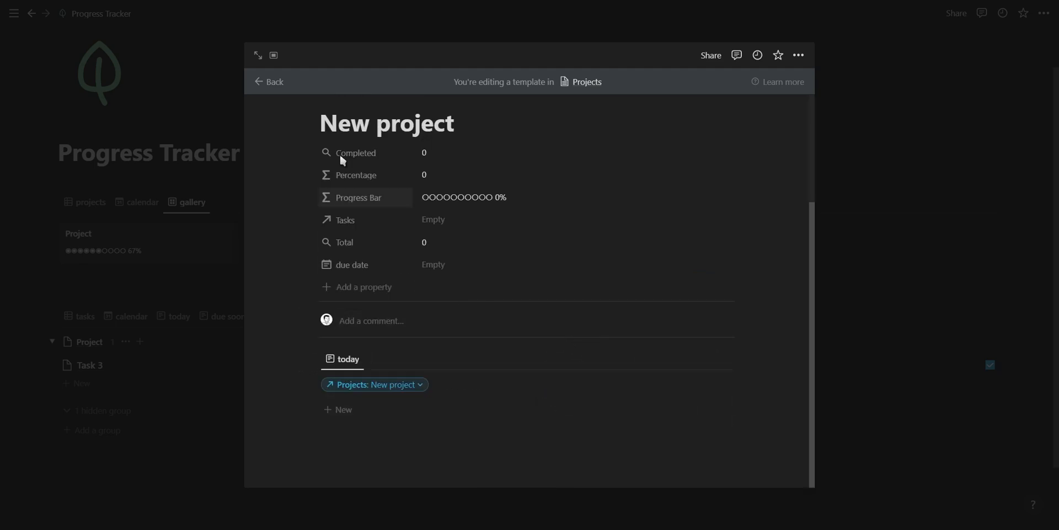
- Return to the project page and start a new template for Tasks
{"action": "left_click", "coordinate": [371, 384]}
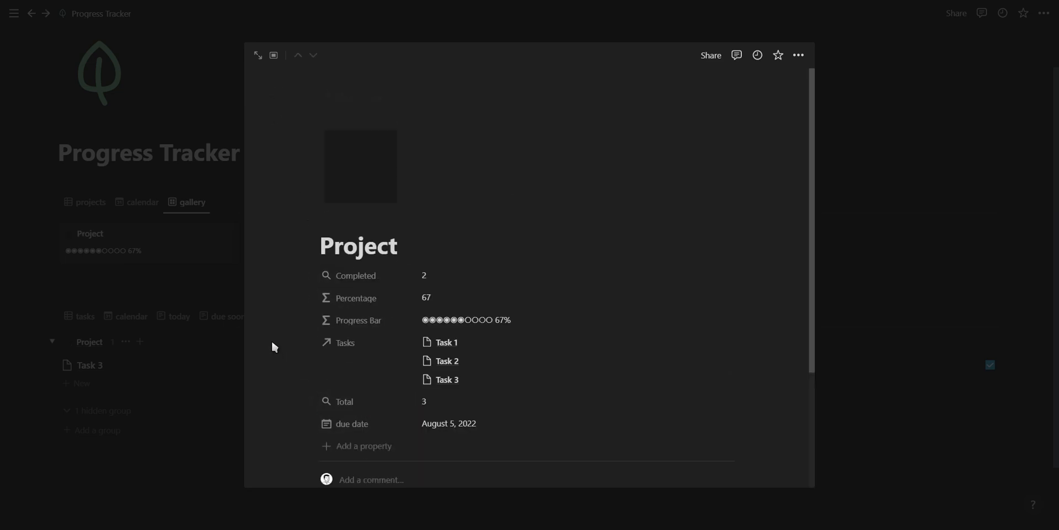
{"action": "scroll", "scroll_direction": "down", "scroll_amount": 3}
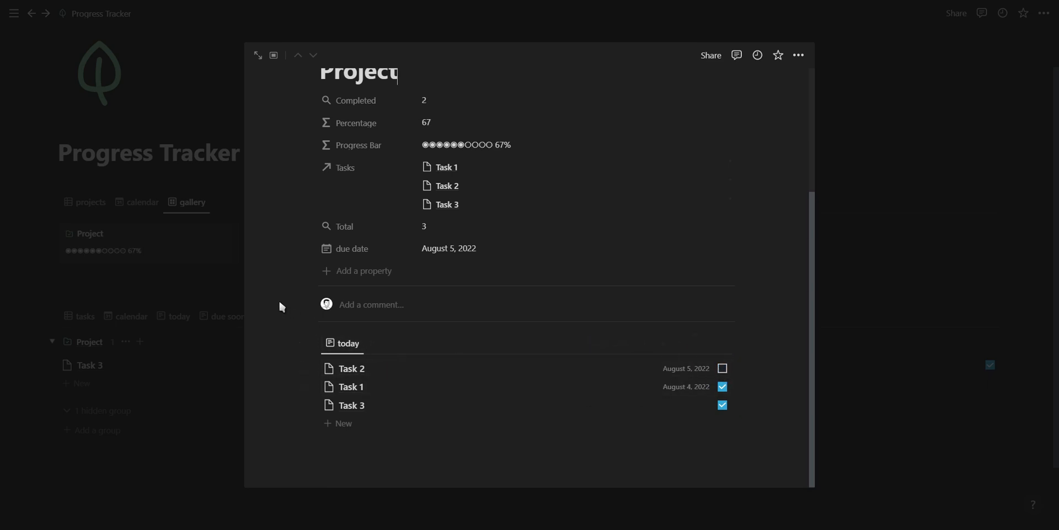
{"action": "left_click", "coordinate": [343, 423]}
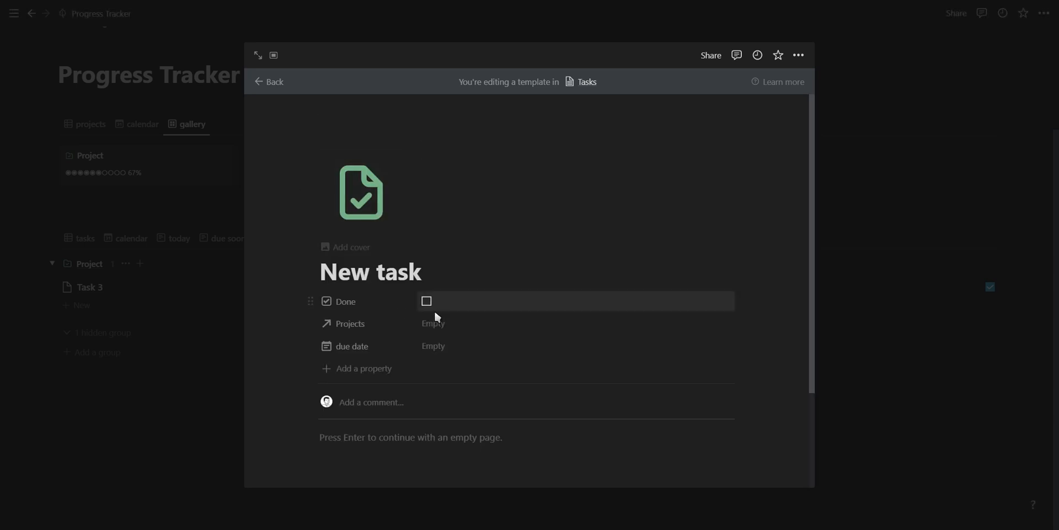
{"action": "mouse_move", "coordinate": [328, 155]}
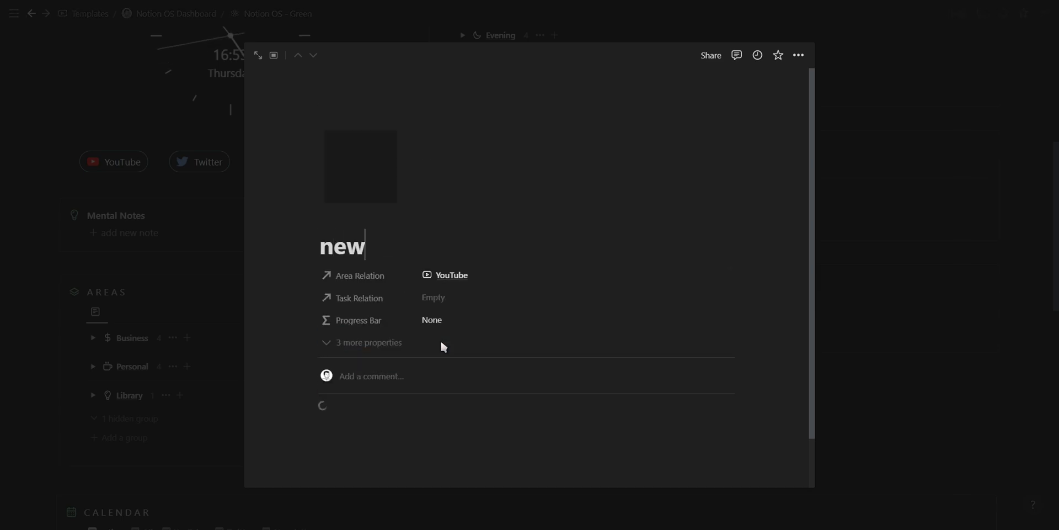
- Add project 'new vid' with a task 'script' using the YouTube template
{"action": "type", "text": "vid"}
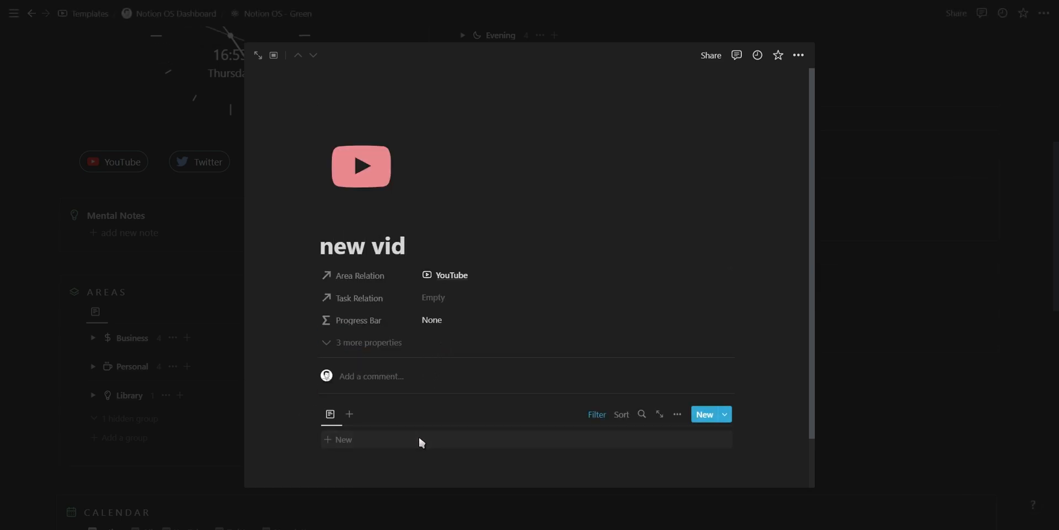
{"action": "left_click", "coordinate": [343, 440]}
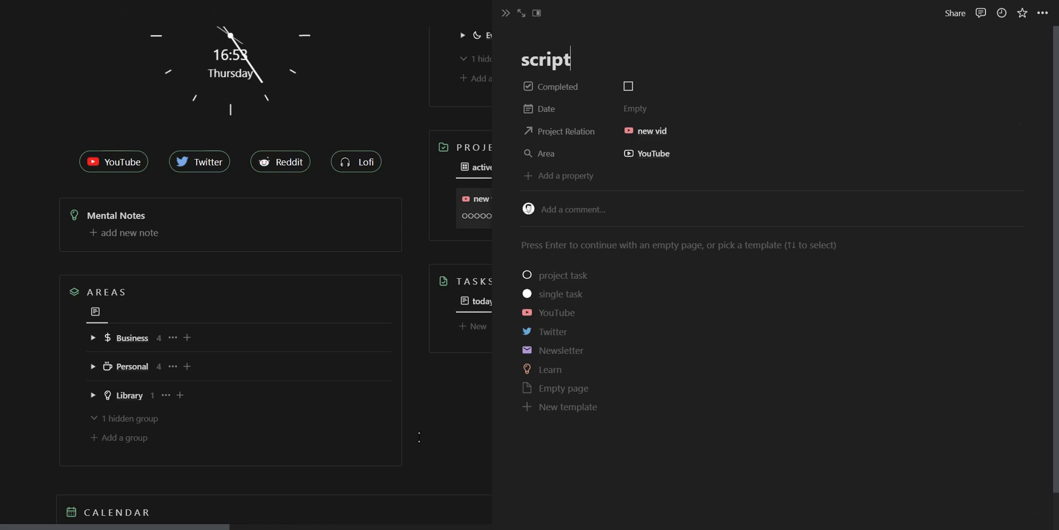
{"action": "left_click", "coordinate": [634, 109]}
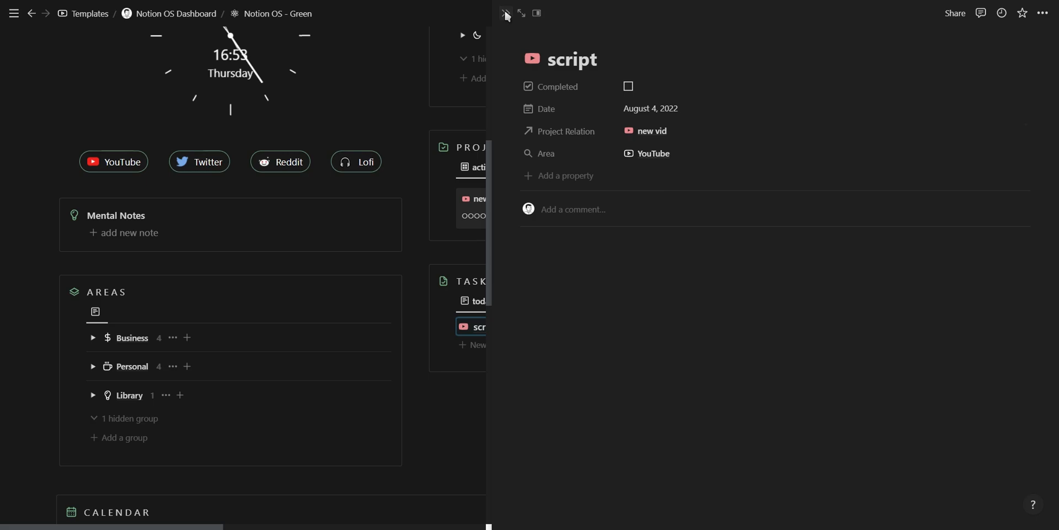
{"action": "left_click", "coordinate": [505, 13]}
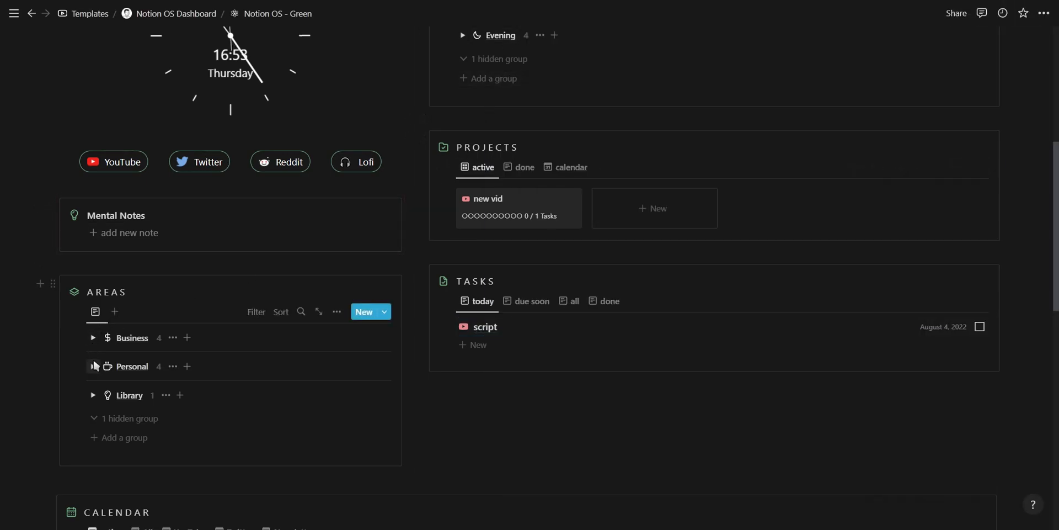
{"action": "scroll", "scroll_direction": "down", "scroll_amount": 3}
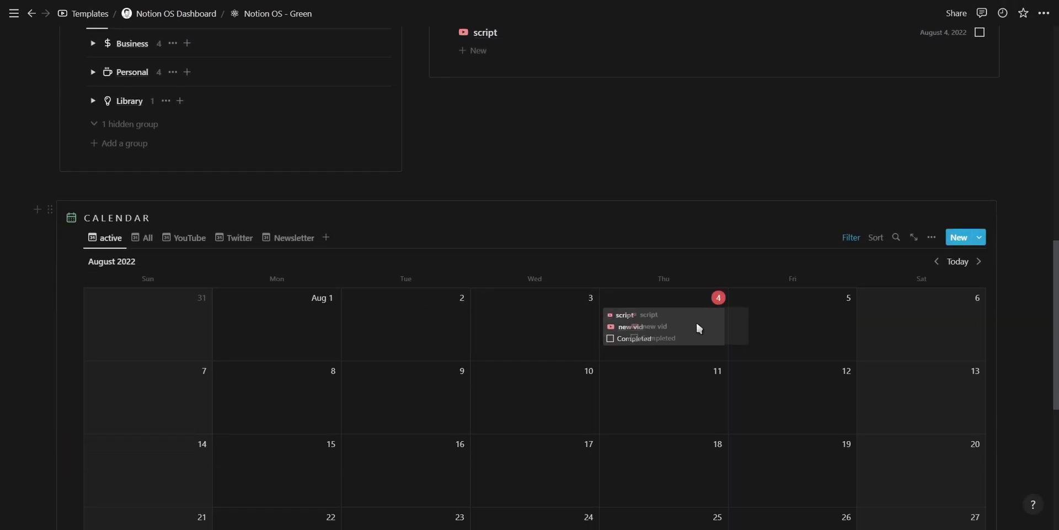